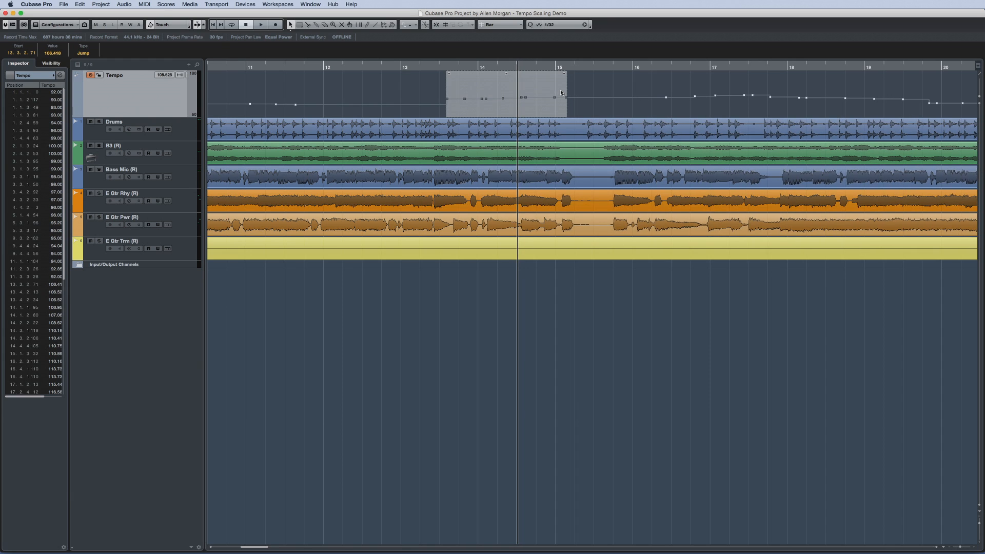
{"action": "mouse_move", "coordinate": [564, 117]}
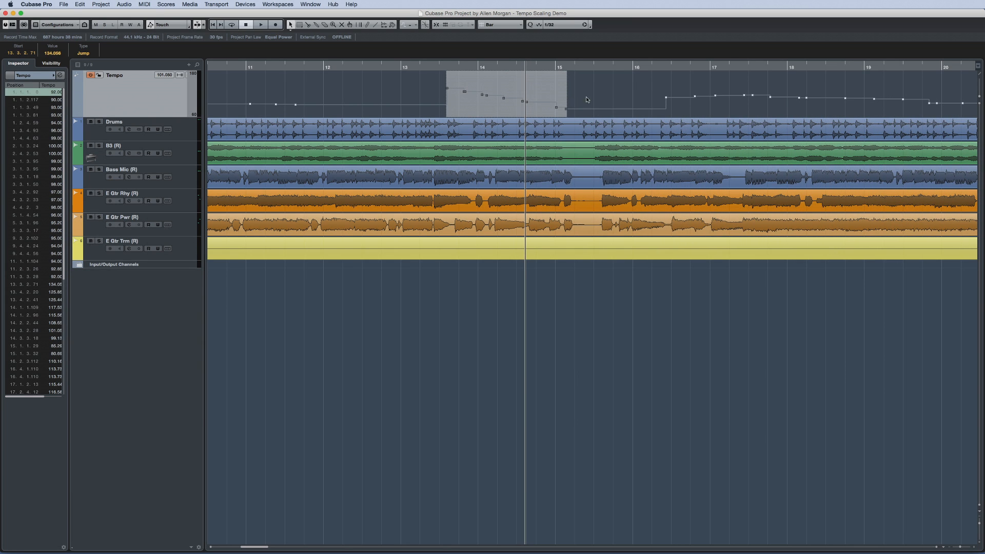
- Tilt the selected tempo events in bars 14–15 into a descending ramp
{"action": "left_click", "coordinate": [613, 99]}
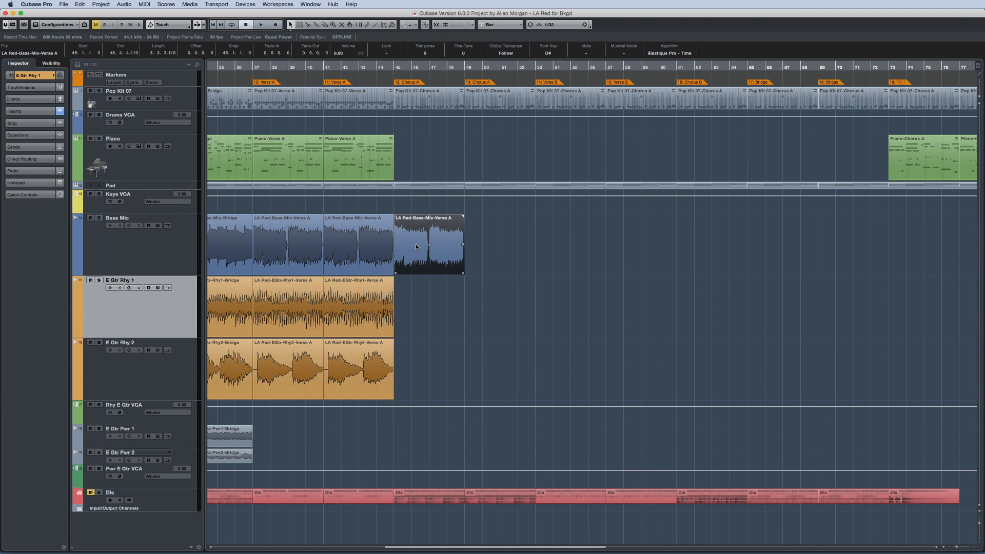
- Alt-drag the Verse A piano, bass and rhythm guitar parts to repeat them through bar 69
{"action": "left_click", "coordinate": [358, 157]}
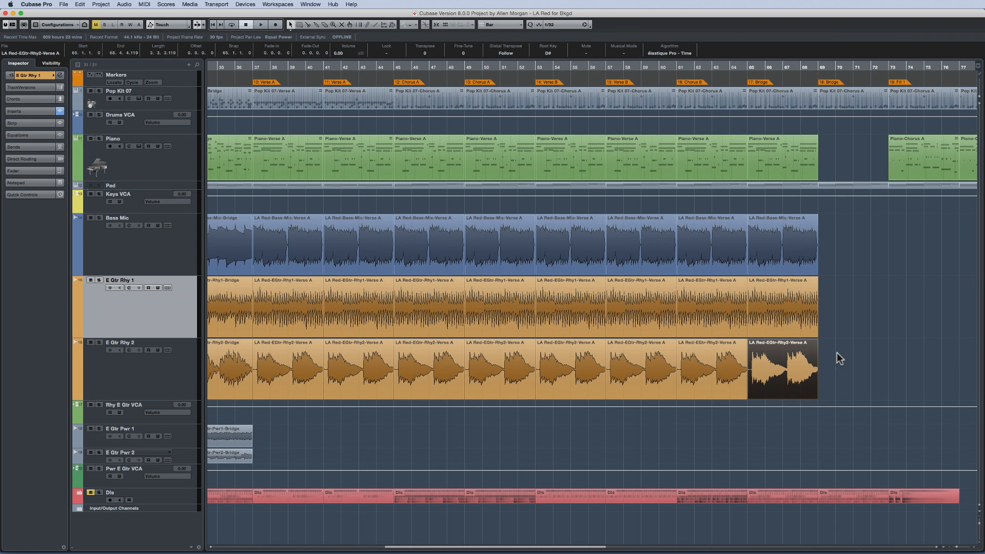
{"action": "left_click", "coordinate": [841, 371]}
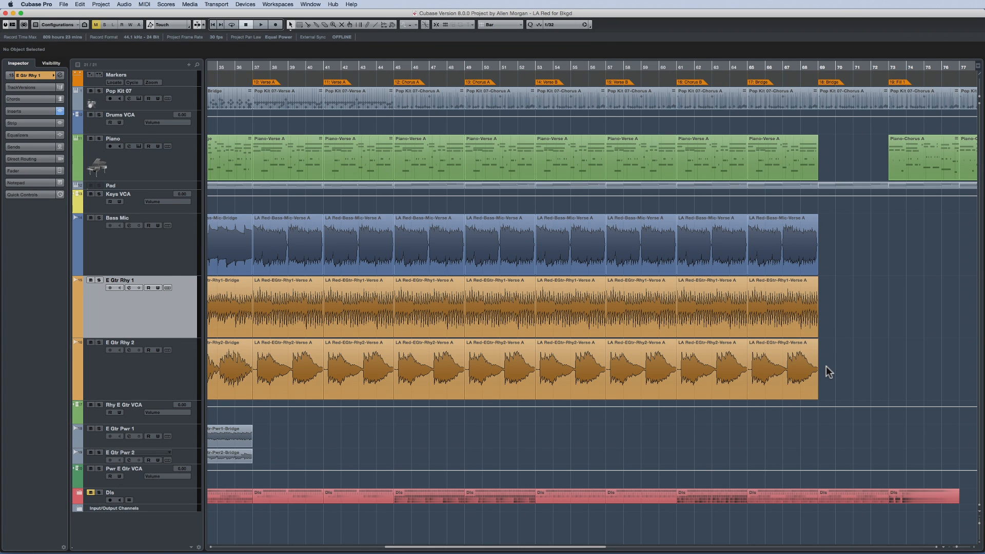